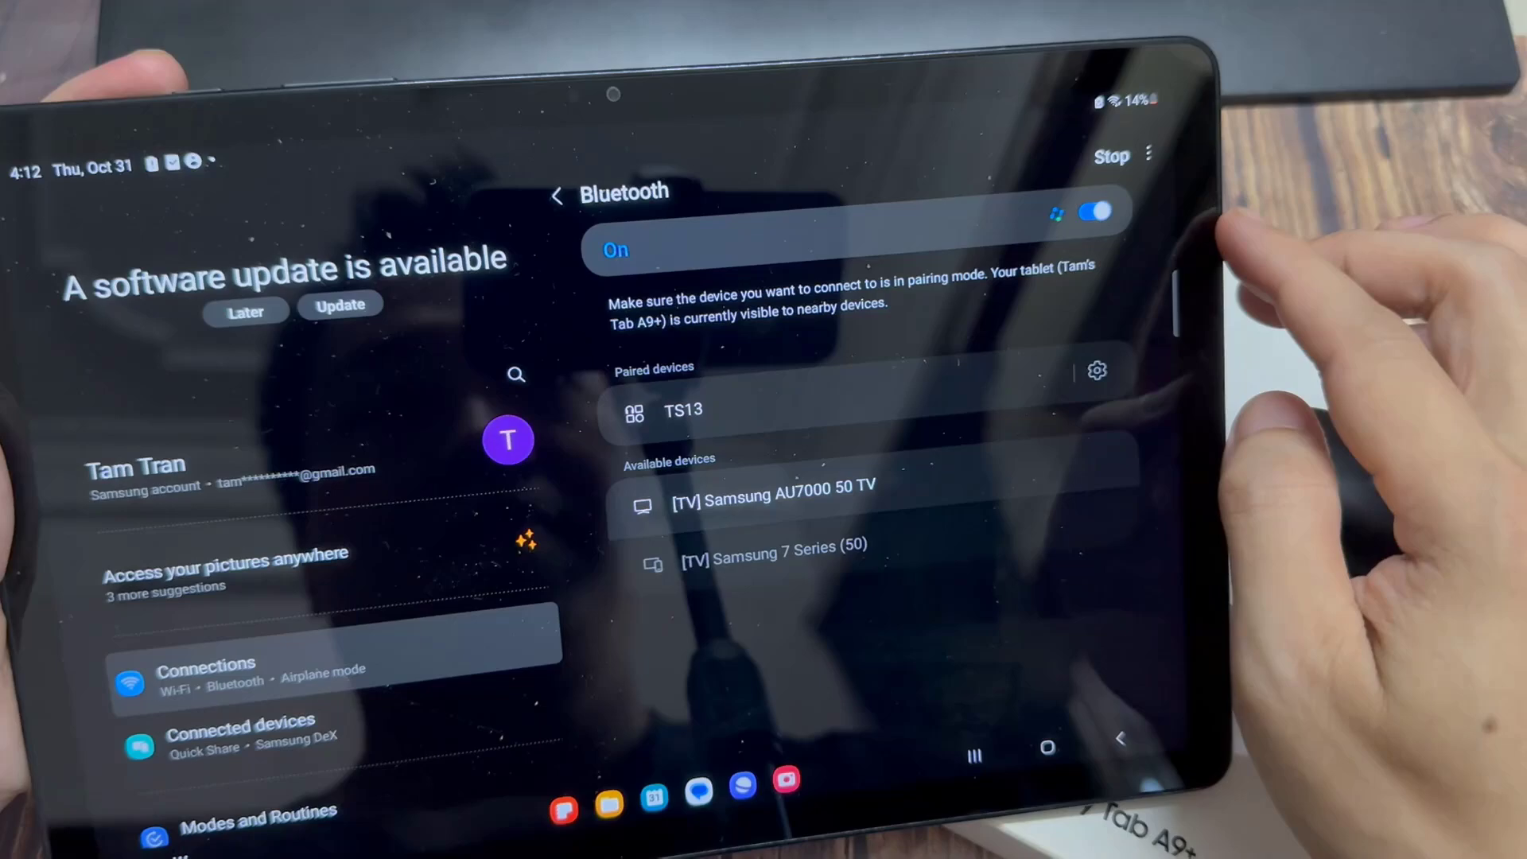
Select TS13 under Available devices in Bluetooth settings to bring up its pairing request
{"action": "left_click", "coordinate": [1103, 211]}
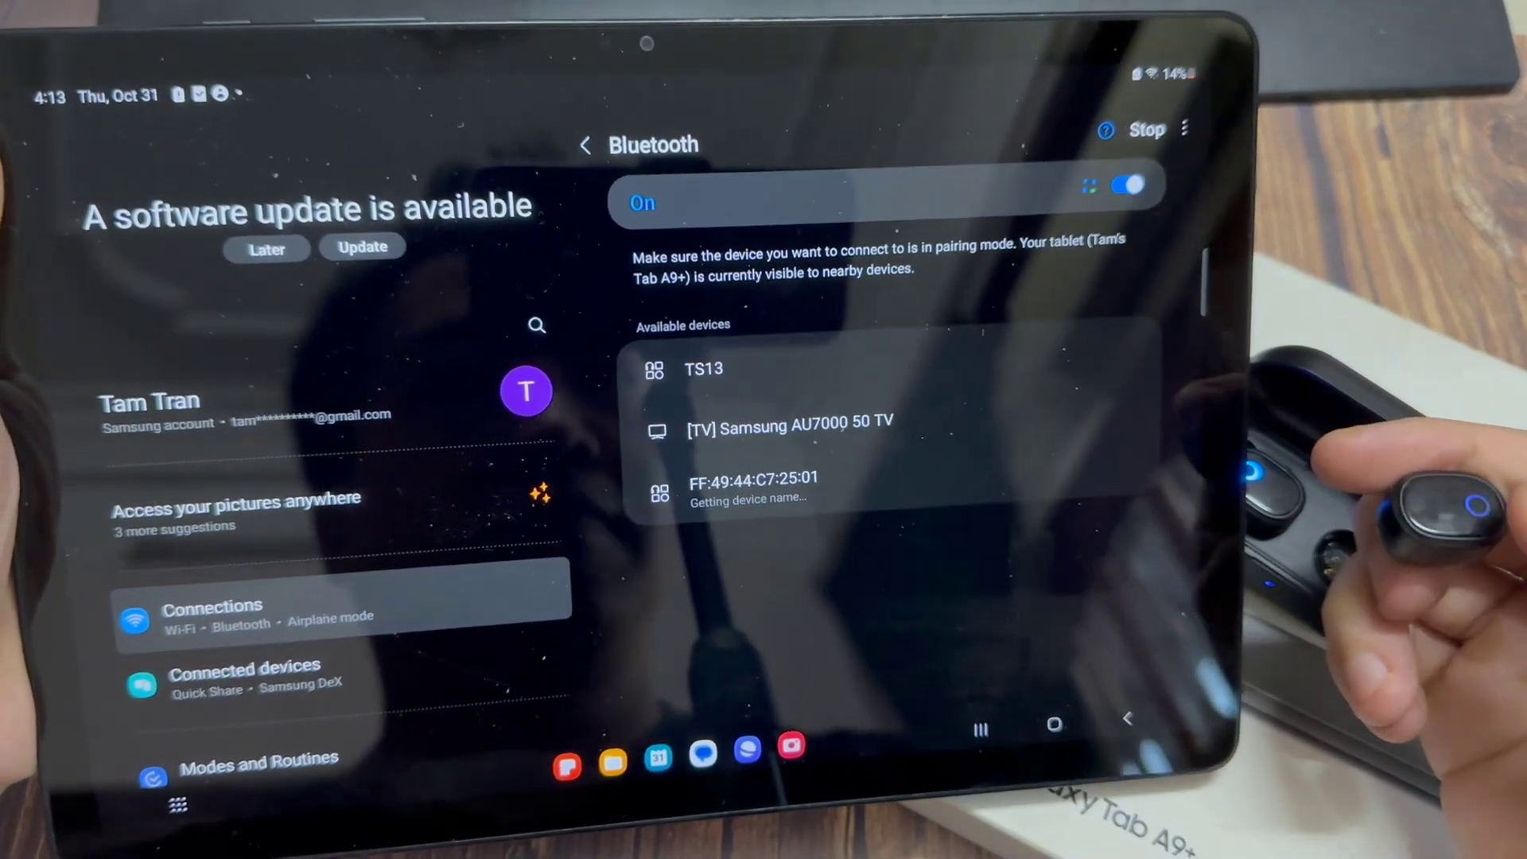
{"action": "left_click", "coordinate": [703, 369]}
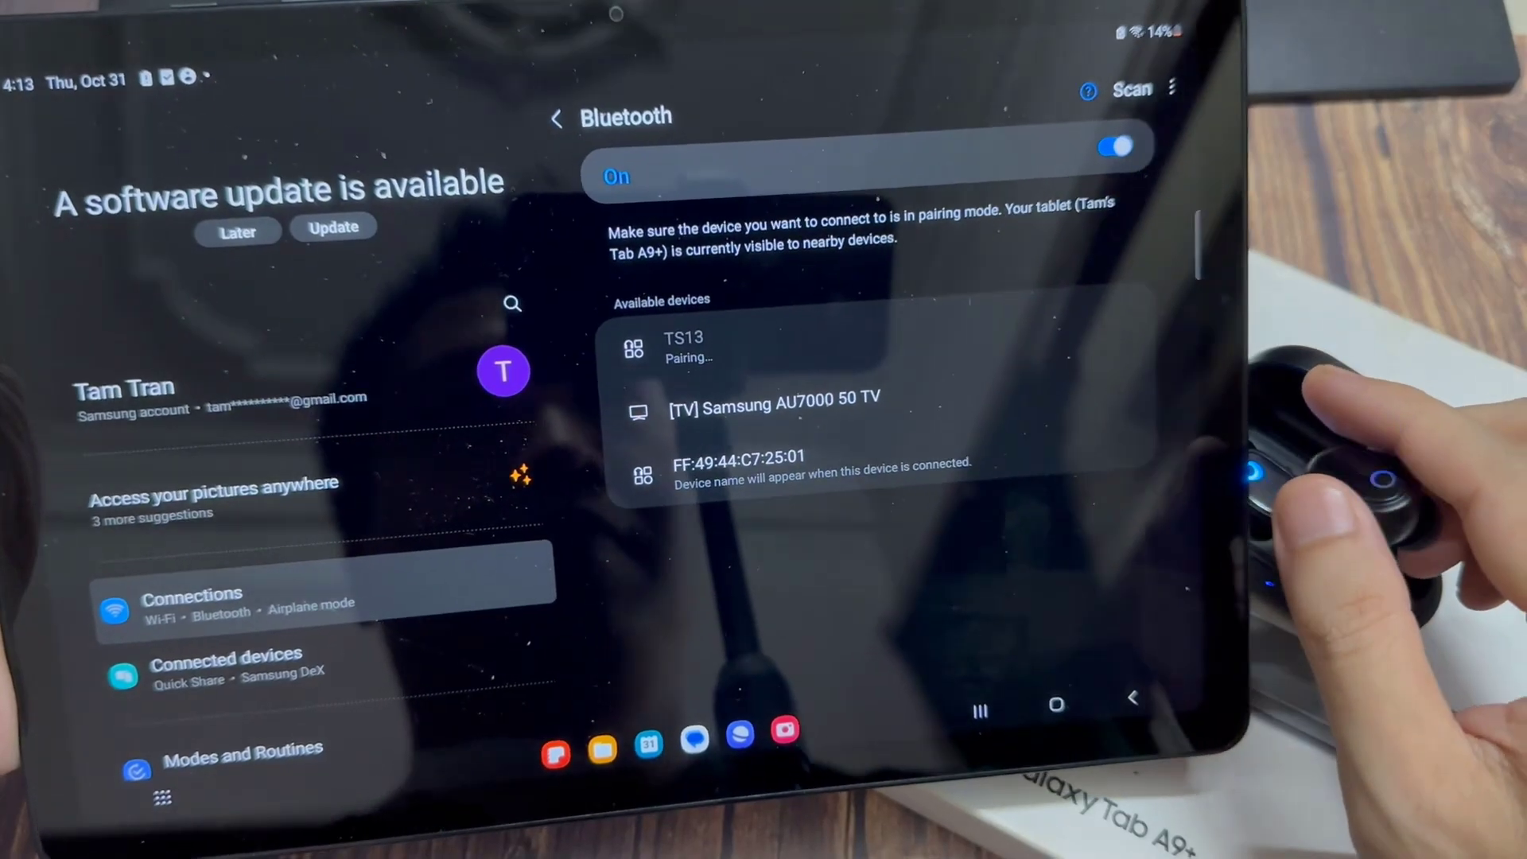
{"action": "left_click", "coordinate": [685, 348]}
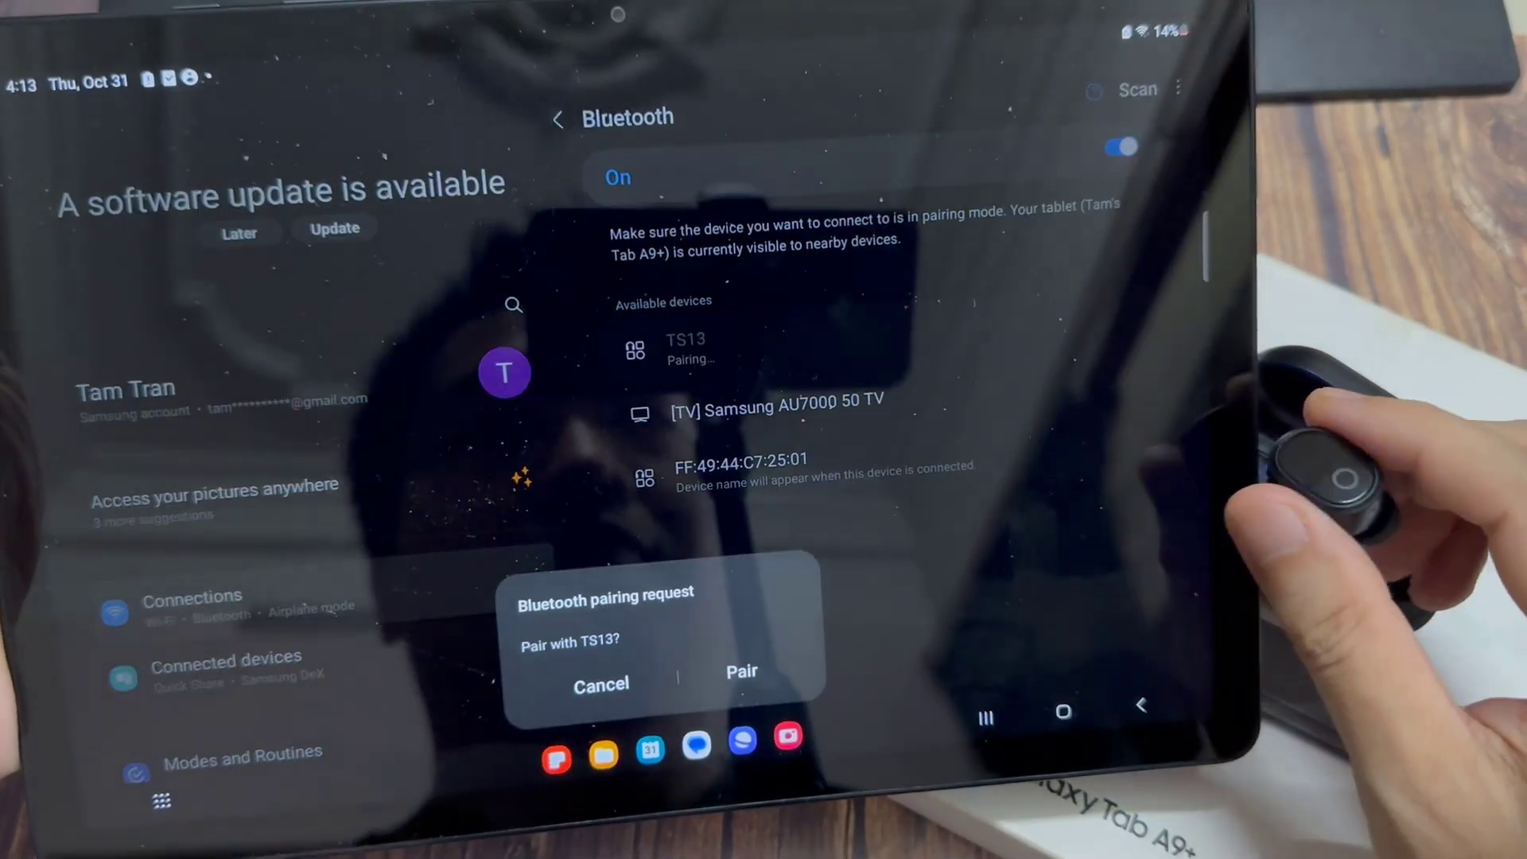